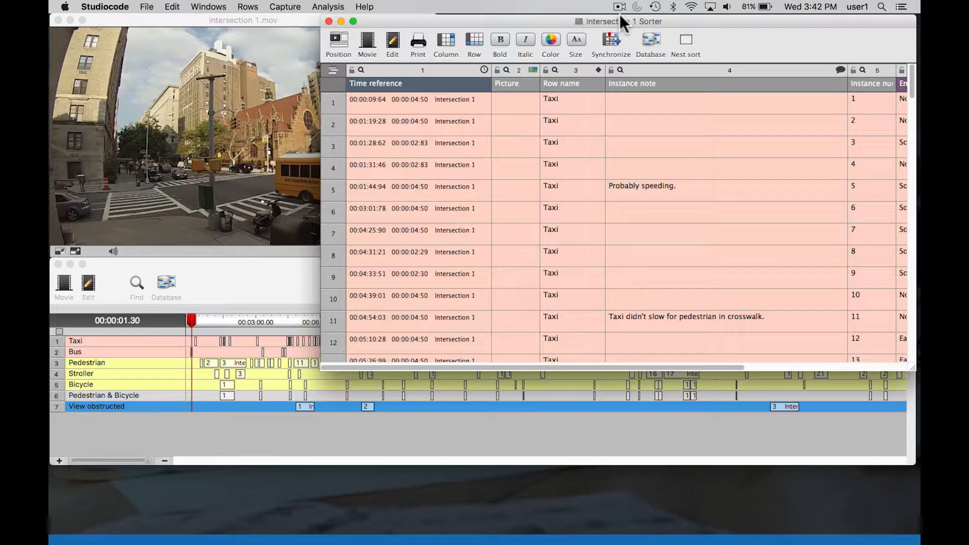
mouse_move(339, 40)
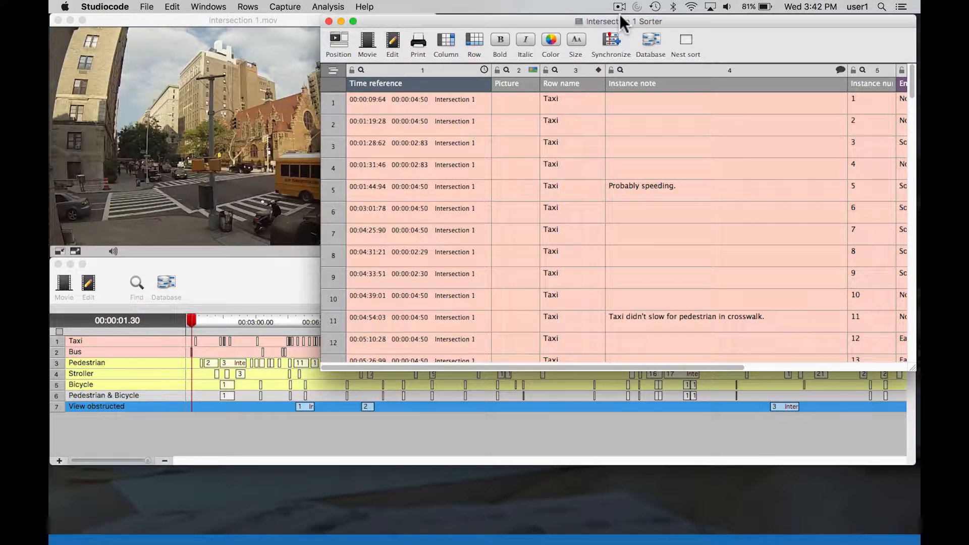
mouse_move(402, 74)
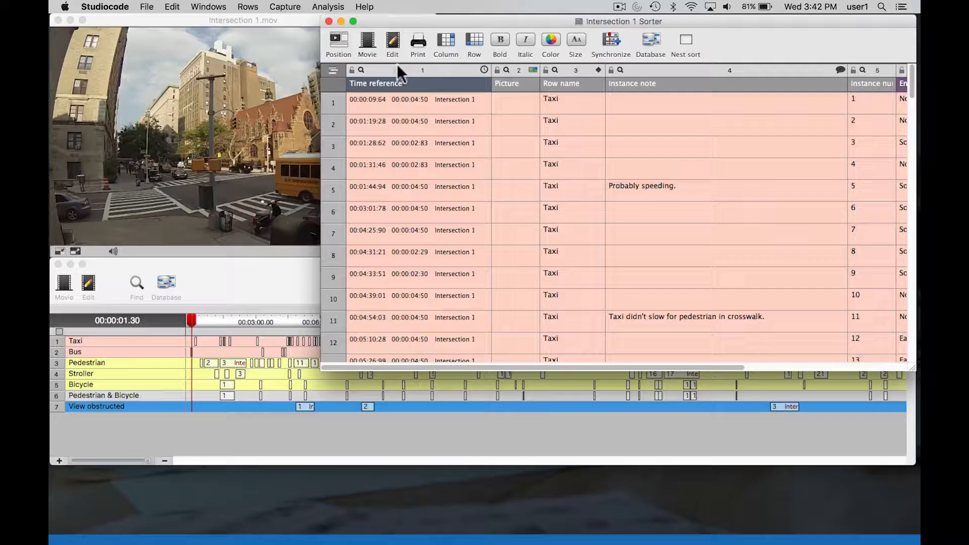
mouse_move(339, 44)
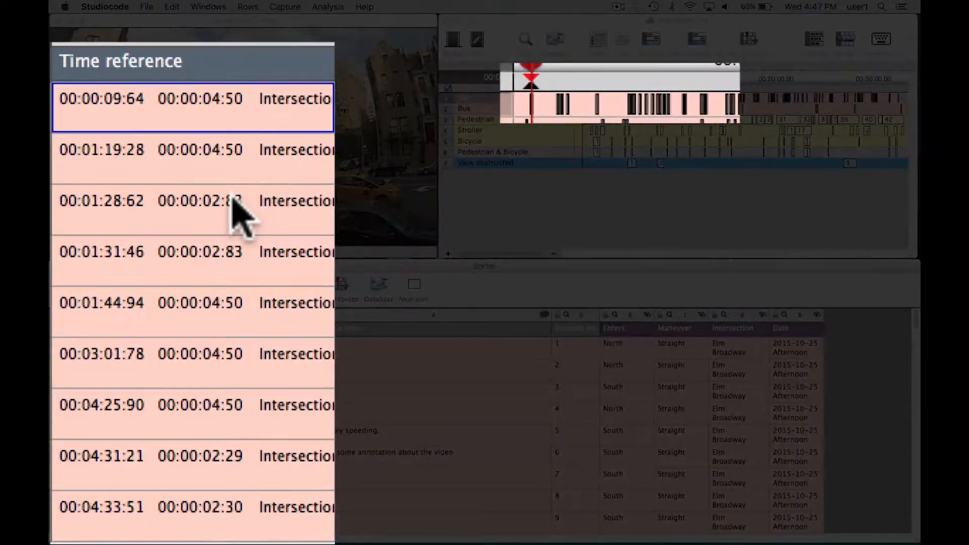
Close the movie package window so the Intersection 1 Sorter fills the screen
click(191, 200)
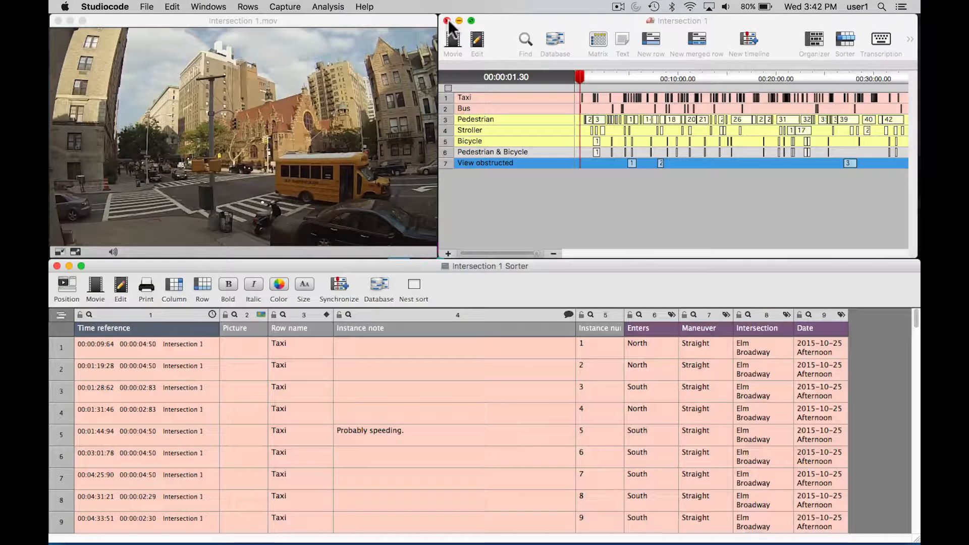
click(445, 21)
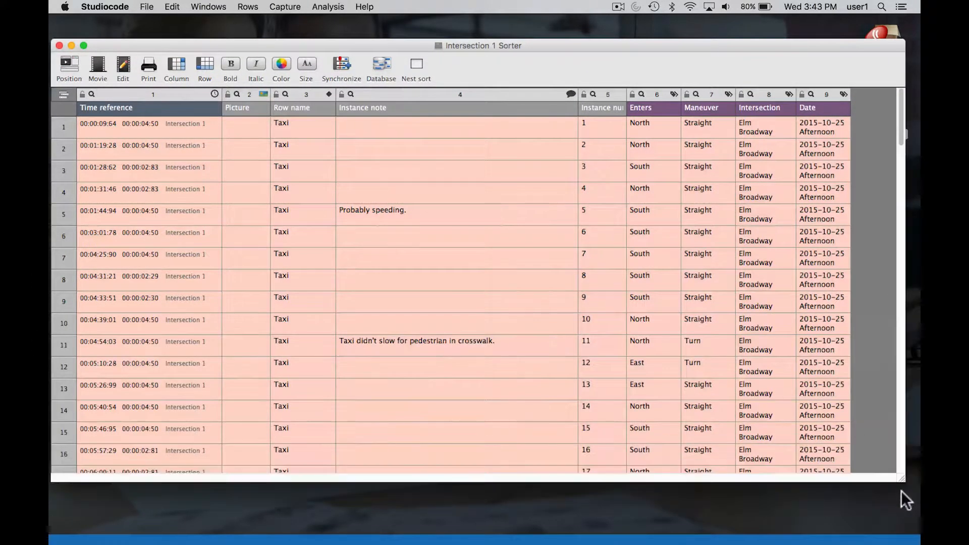
scroll(down, 3)
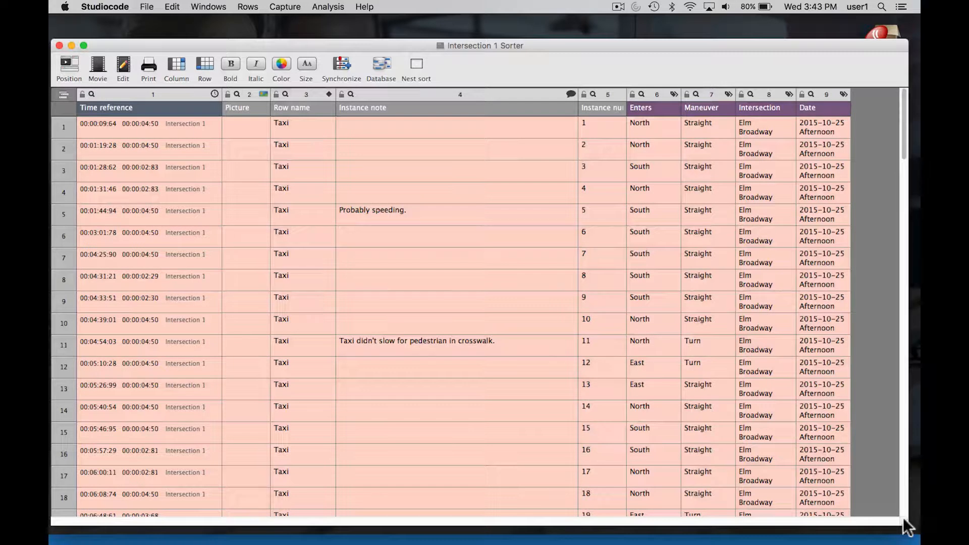
mouse_move(67, 134)
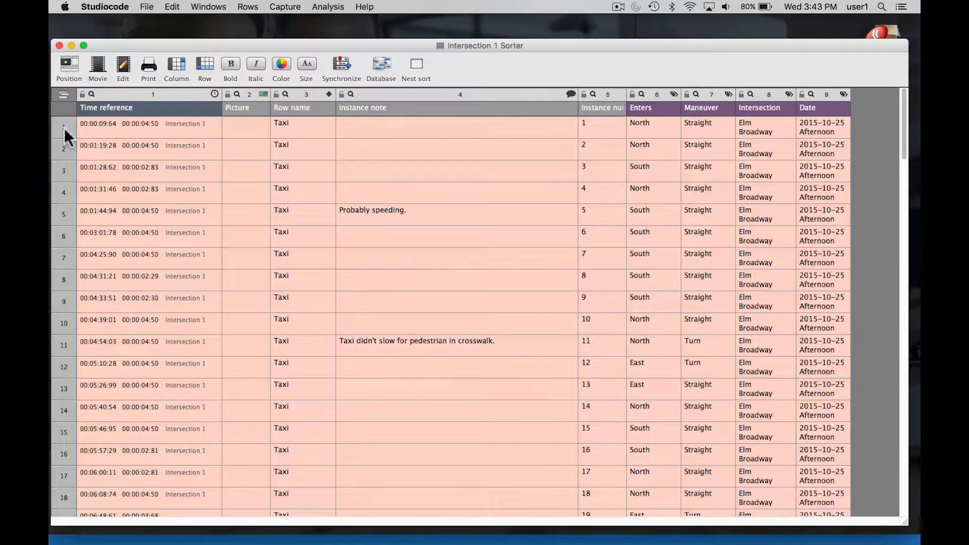